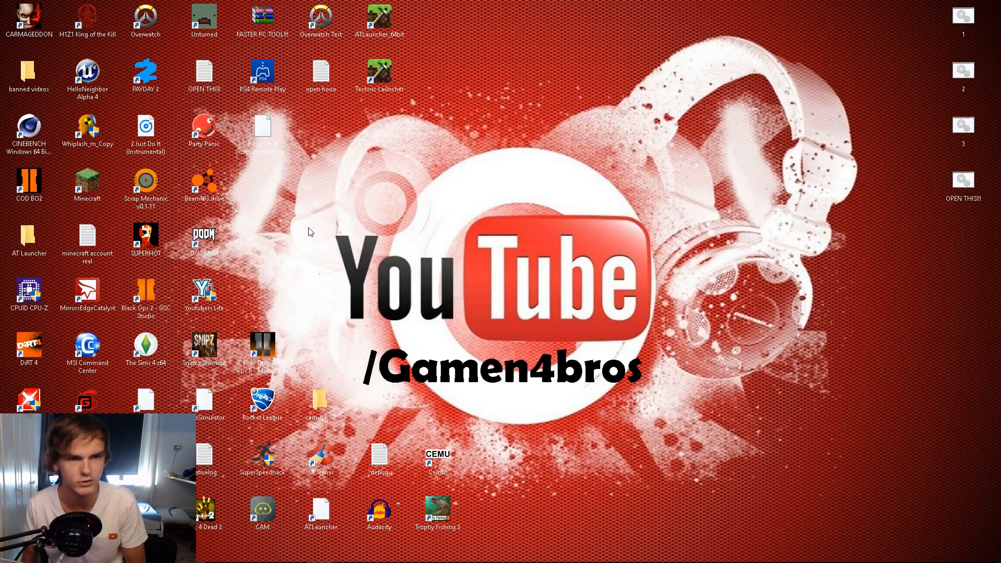
pyautogui.moveTo(274, 232)
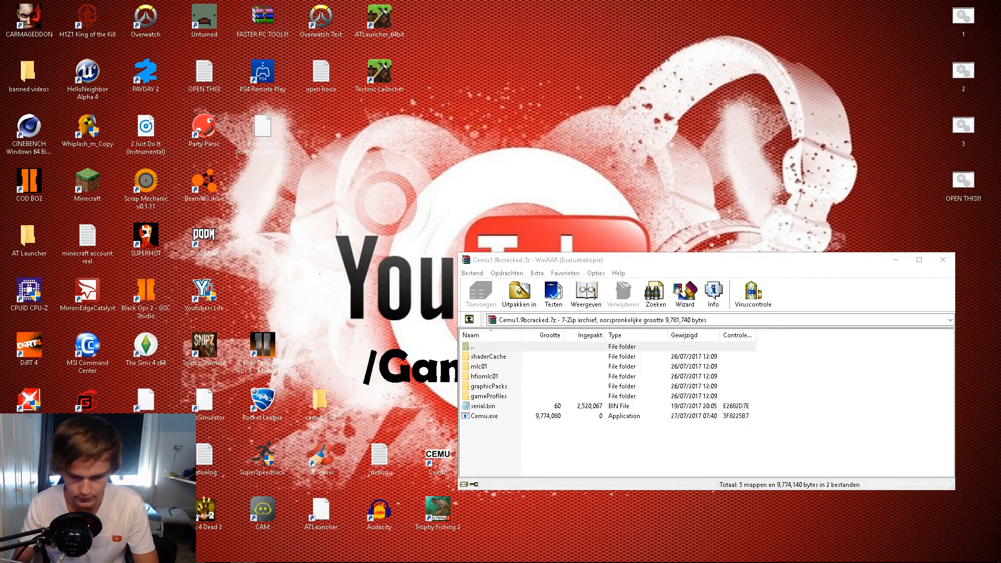
# Extract all seven Cemu files from the archive into a 'cemu 1.9 cracked' Desktop folder.
pyautogui.press('ctrl+a')
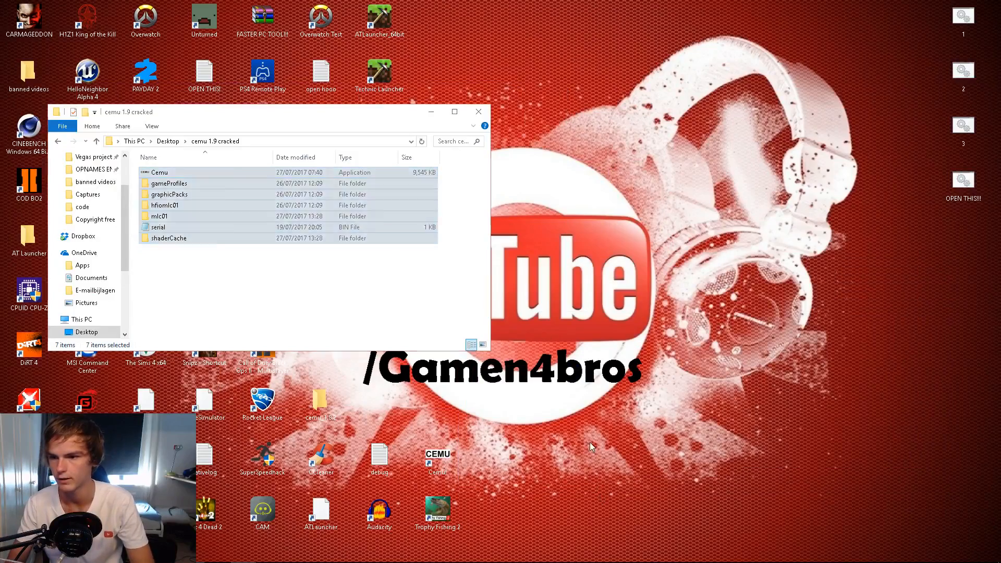
# Run Cemu.exe once from the new folder so it creates its files, then exit.
pyautogui.doubleClick(160, 173)
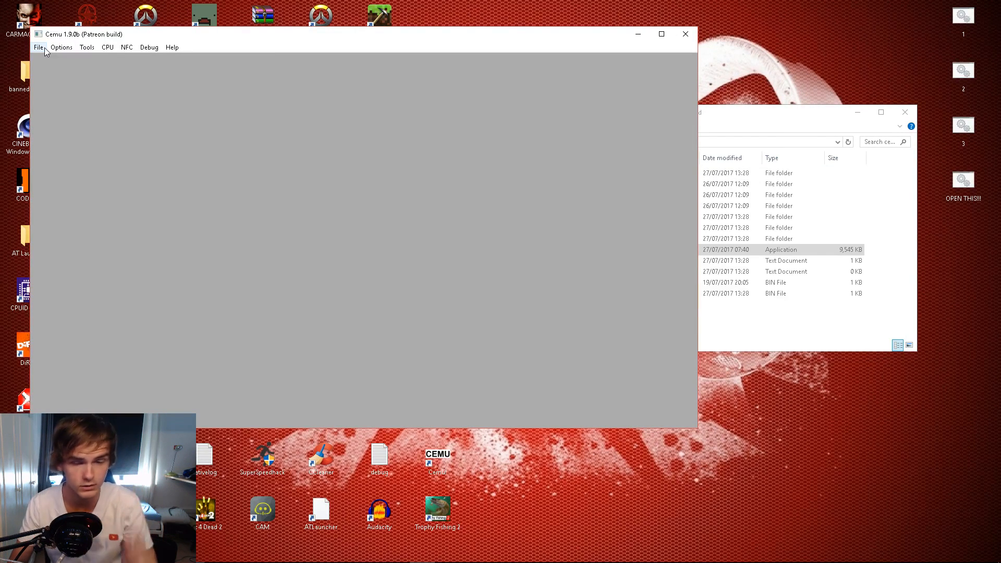
pyautogui.click(126, 47)
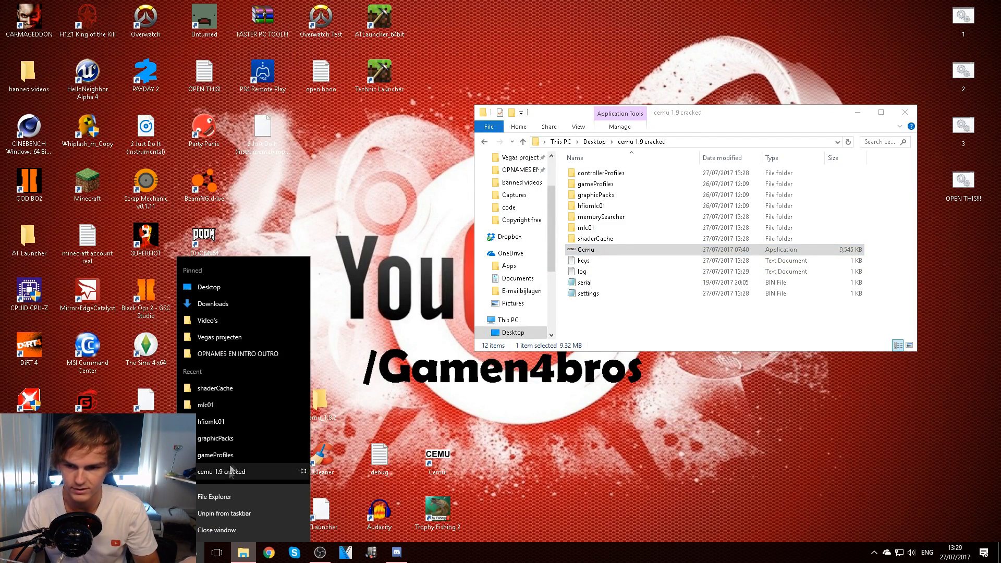
pyautogui.moveTo(221, 472)
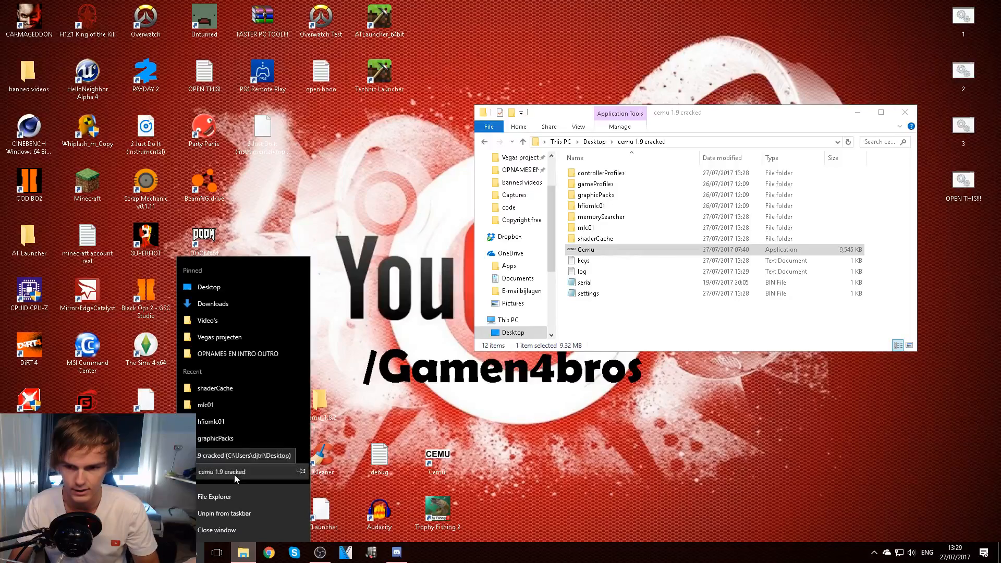
# Open the old cemu_1.8.2 folder in a second Explorer window.
pyautogui.click(222, 472)
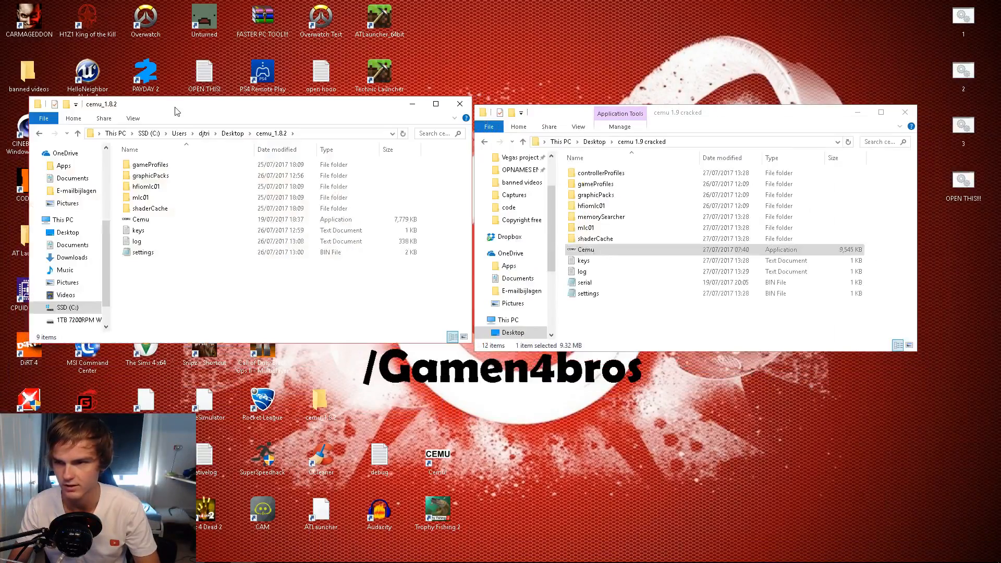
pyautogui.moveTo(124, 106)
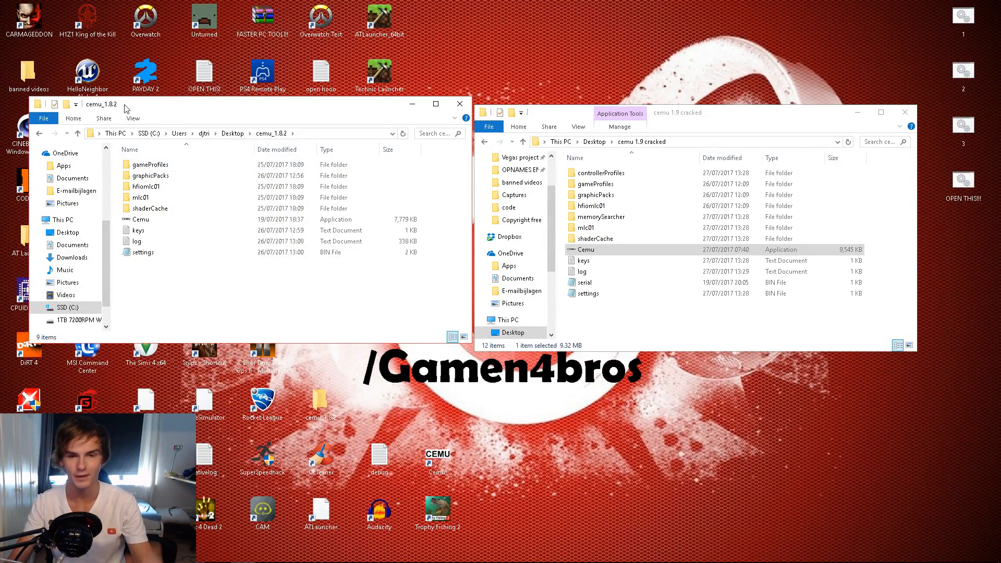
pyautogui.click(150, 208)
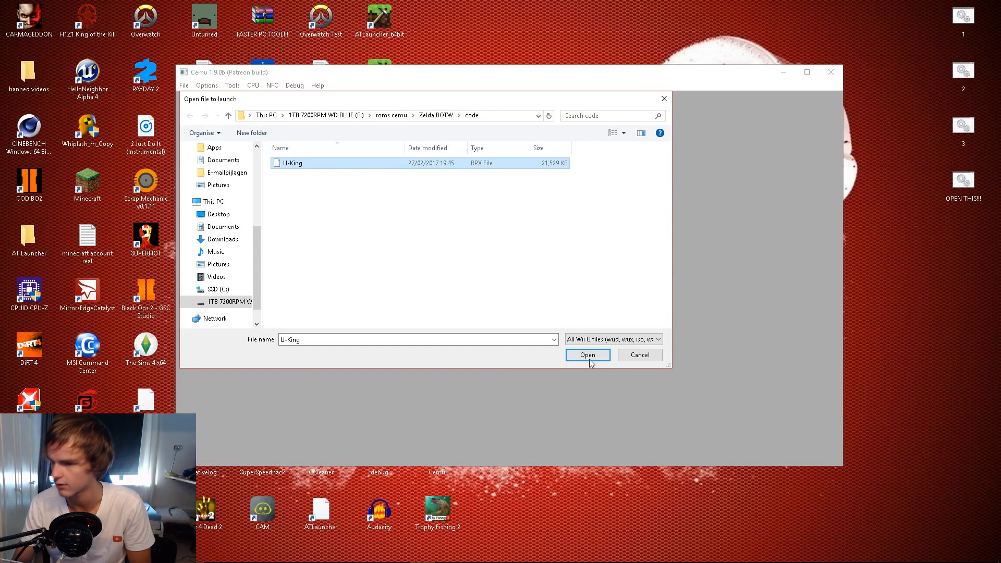
# Open U-King to launch Zelda BOTW and begin compiling 8616 cached shaders.
pyautogui.click(586, 355)
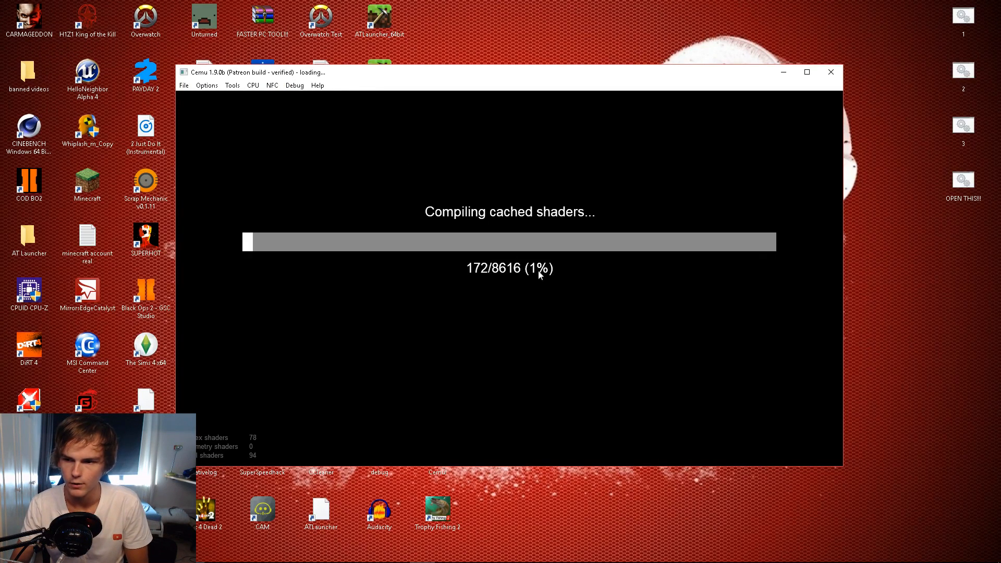
pyautogui.moveTo(453, 339)
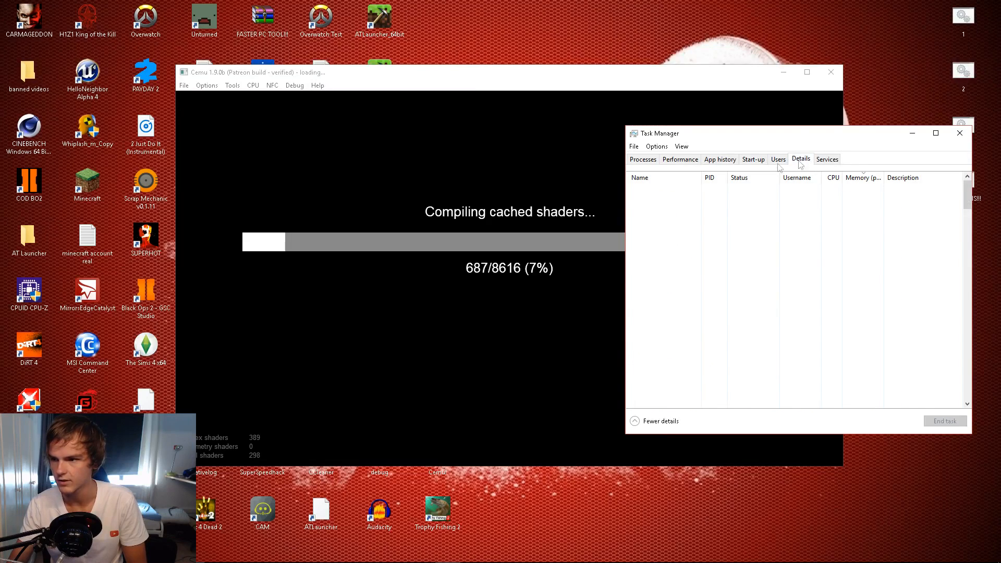
# Open Cemu's Input Settings for Controller 1 while shaders keep compiling.
pyautogui.rightClick(650, 189)
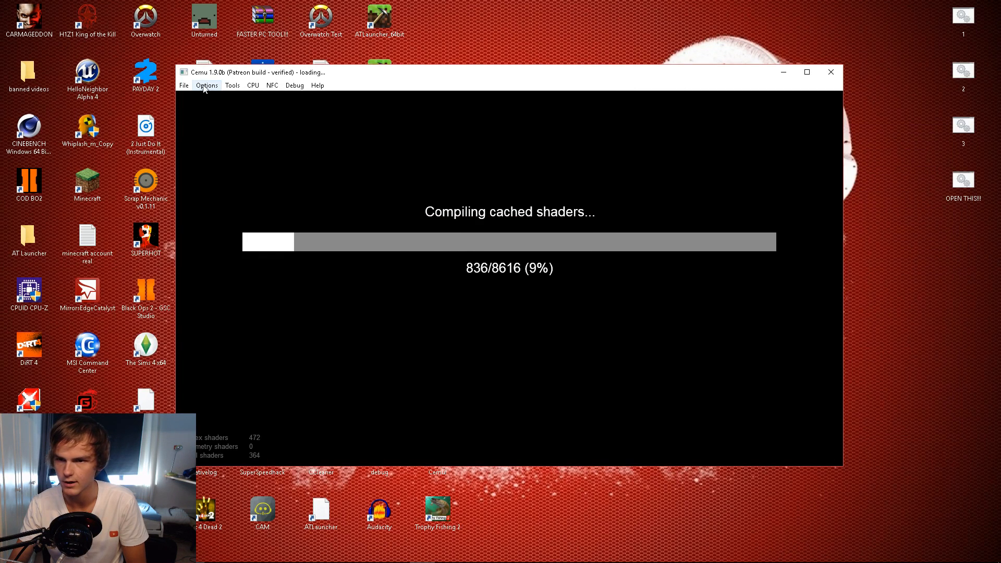
pyautogui.click(207, 85)
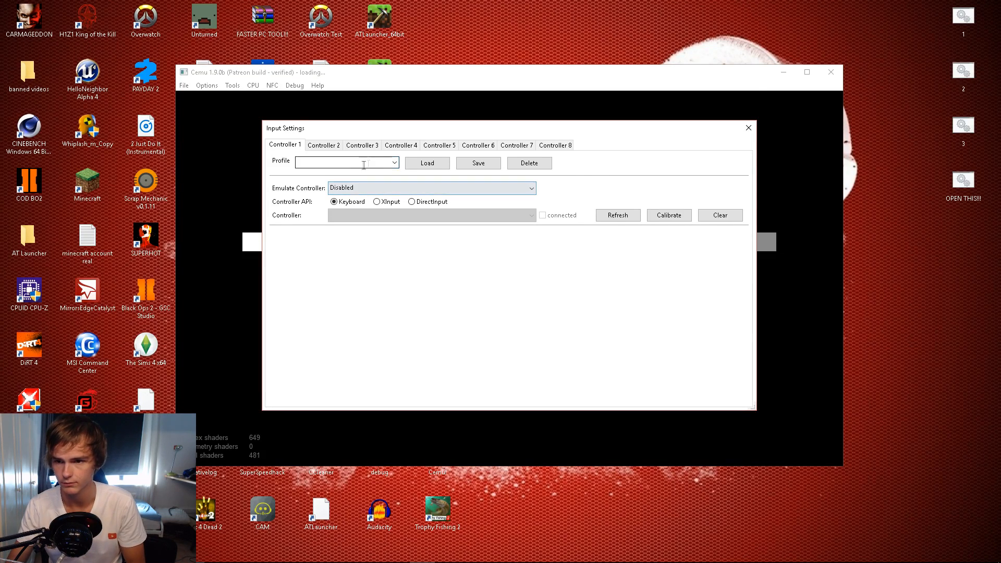
# Emulate a Wii U Pro Controller through the XInput API using Controller 1.
pyautogui.click(431, 188)
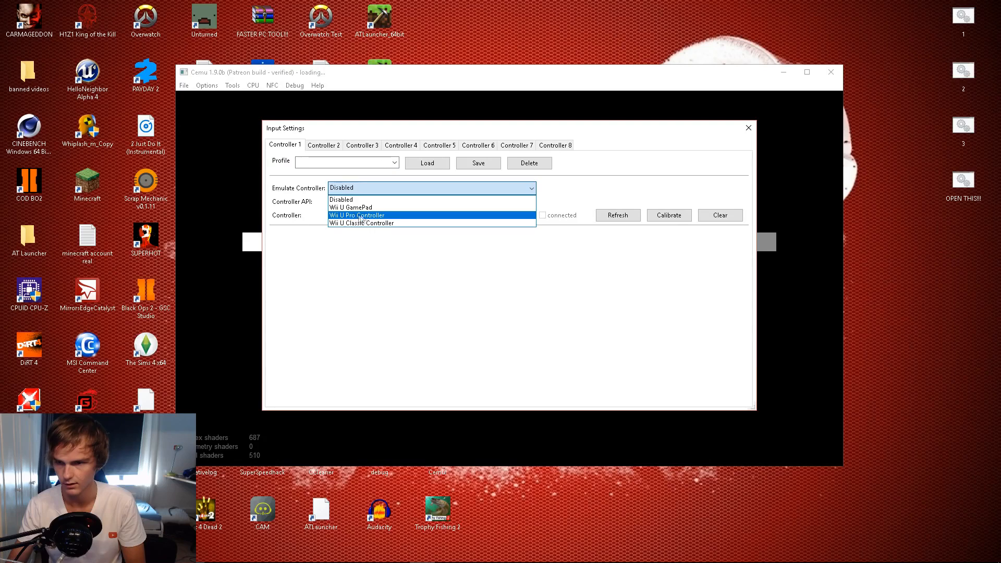
pyautogui.click(357, 215)
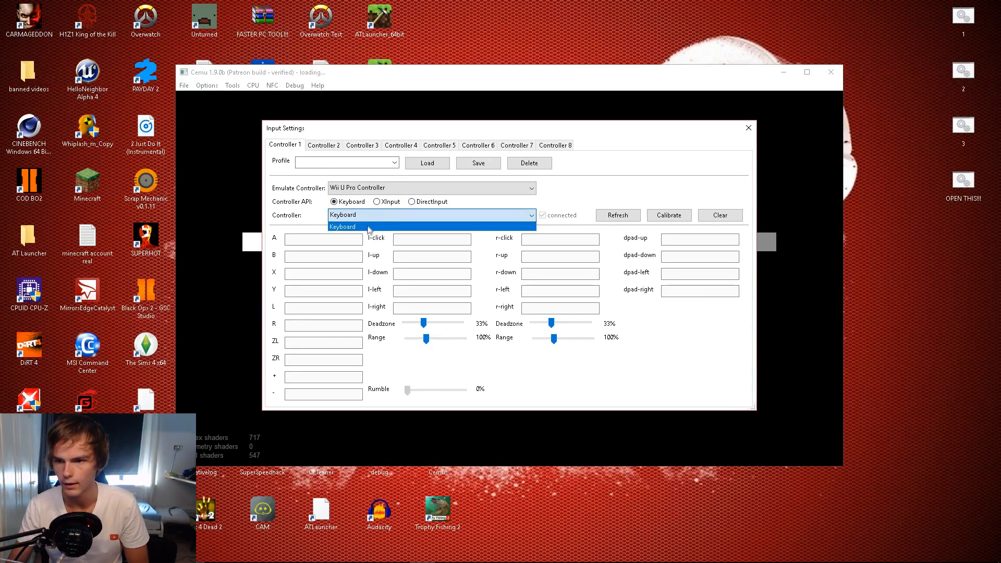
pyautogui.click(343, 225)
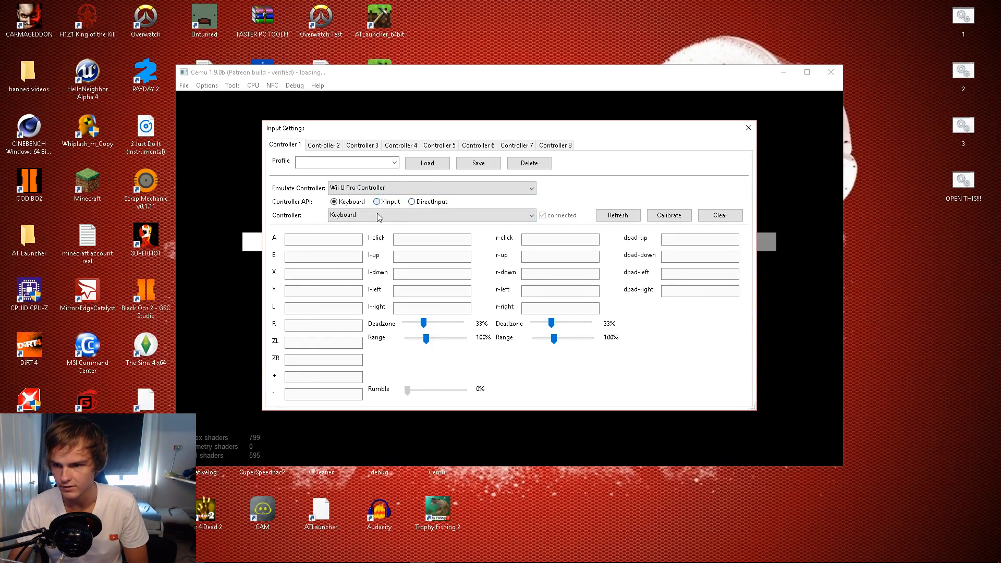
pyautogui.click(413, 202)
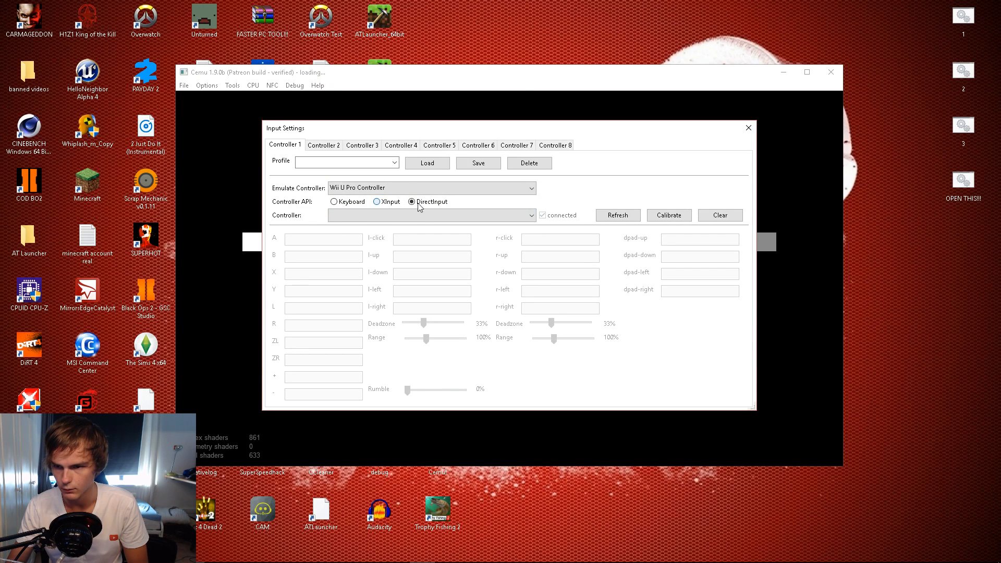
pyautogui.click(376, 202)
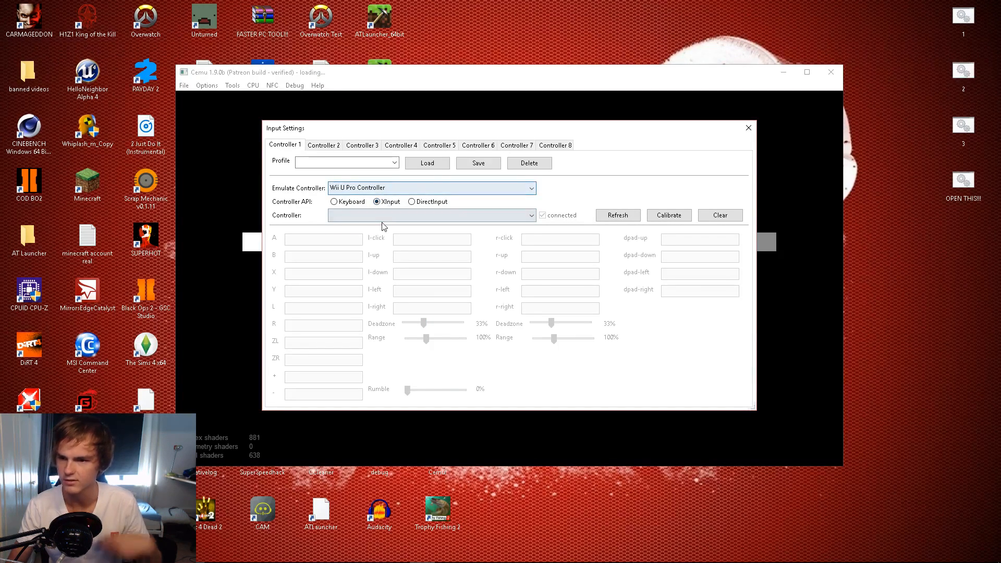
pyautogui.click(431, 215)
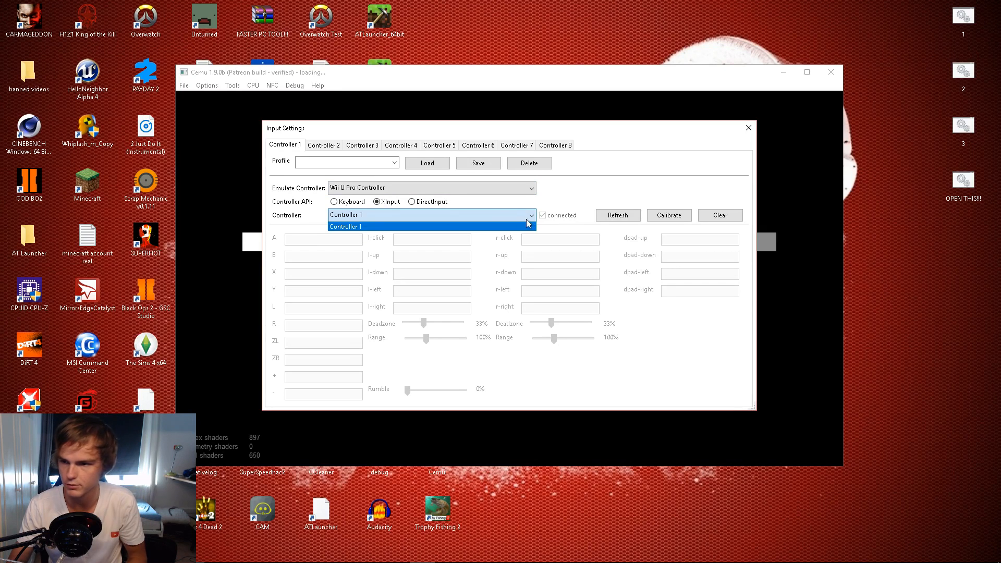
pyautogui.click(345, 226)
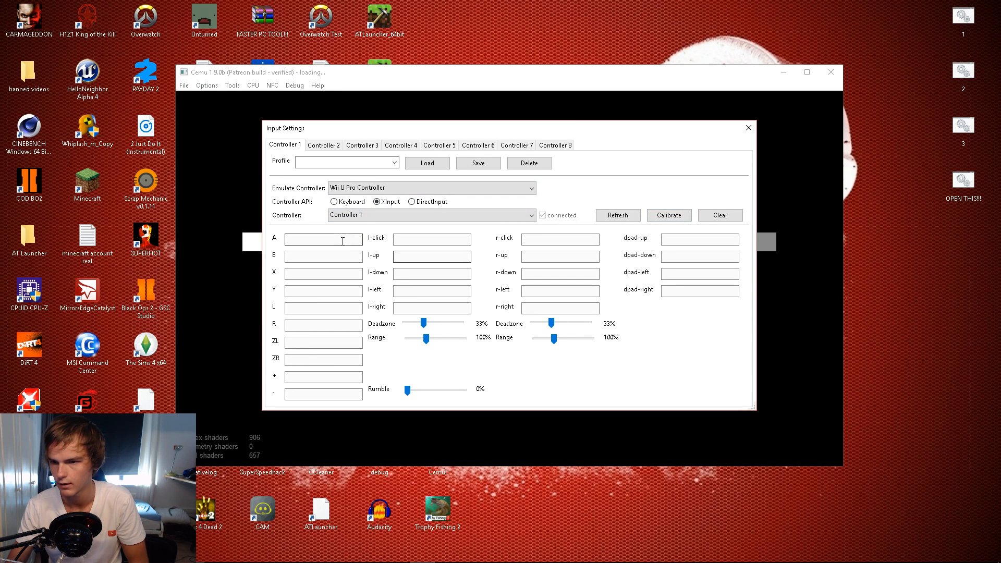
# Map every button, stick and d-pad direction to the pad, then close Input Settings.
pyautogui.click(323, 273)
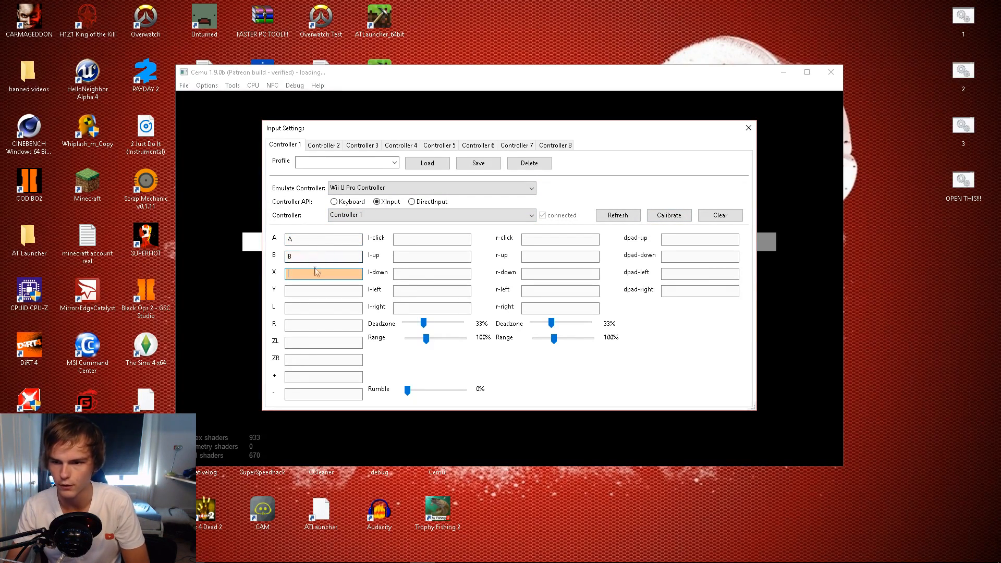
pyautogui.write('X')
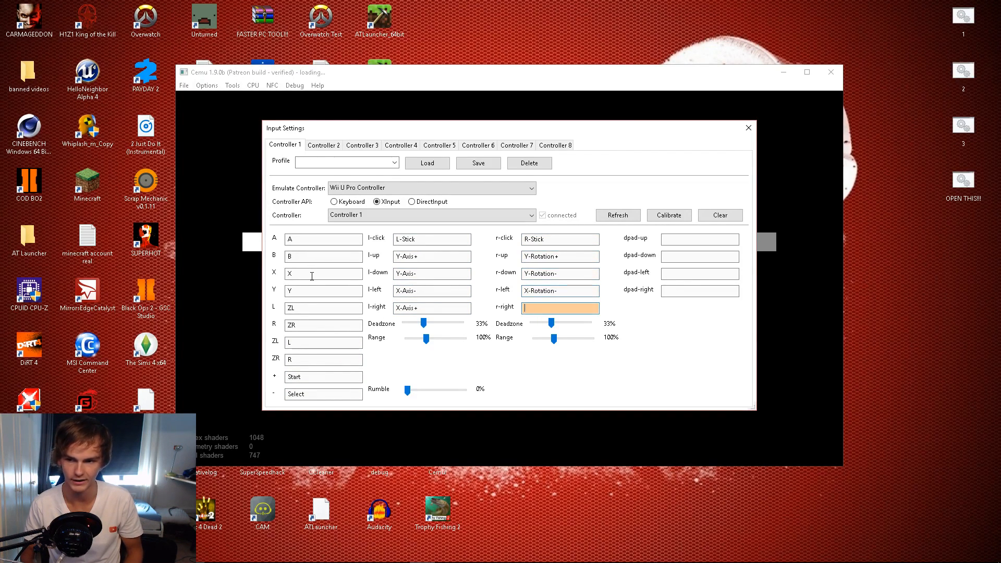
pyautogui.click(698, 256)
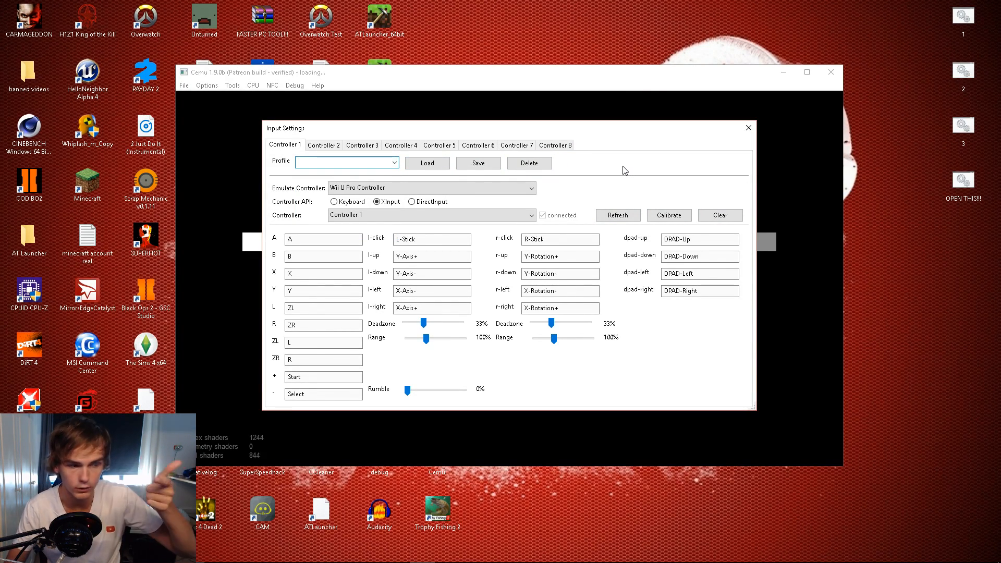
pyautogui.click(439, 145)
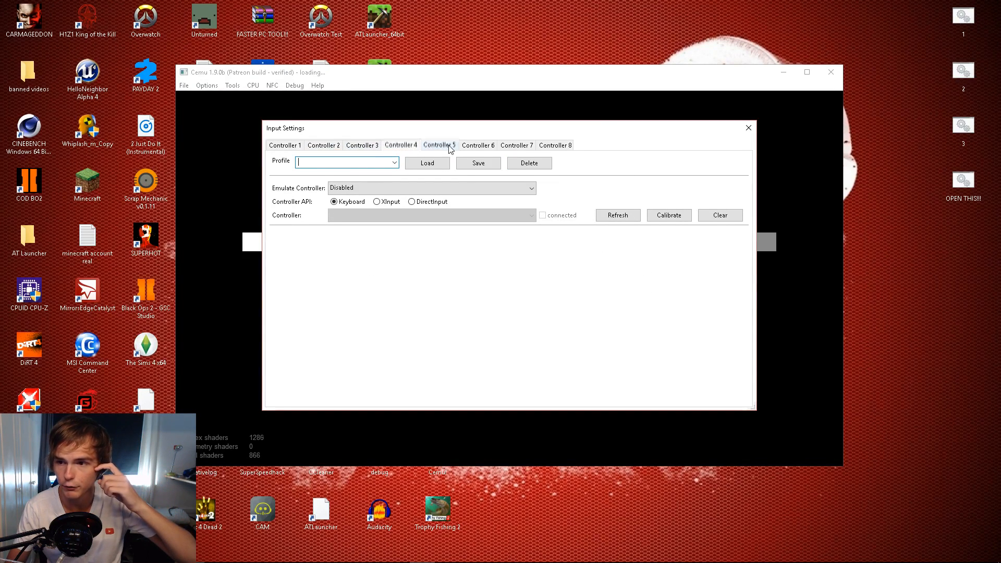
pyautogui.click(284, 144)
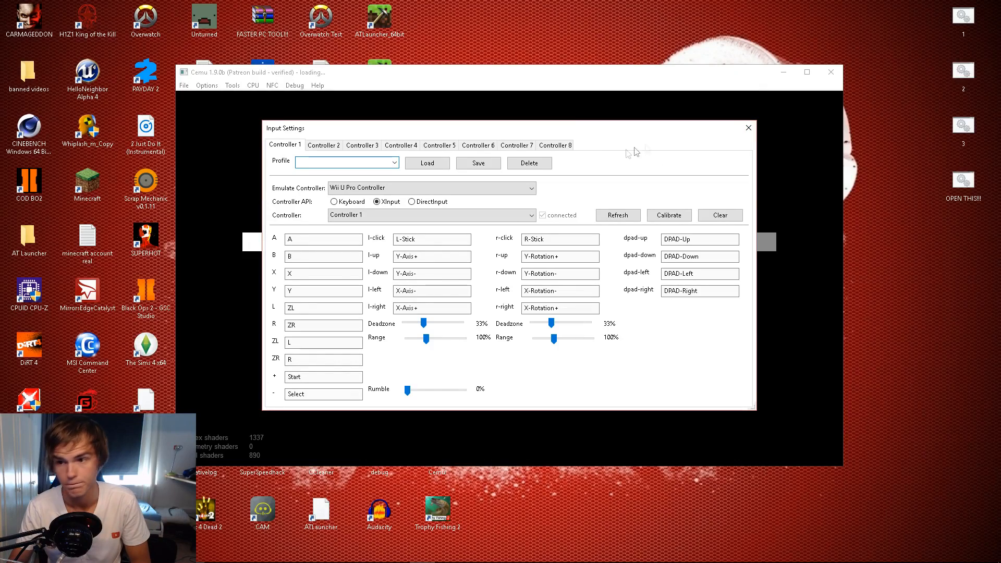
pyautogui.click(747, 128)
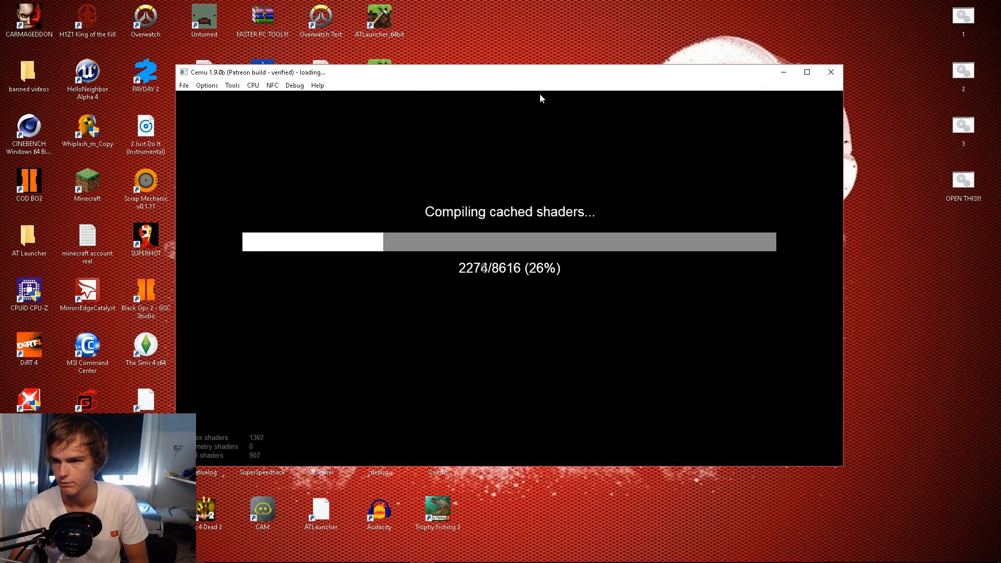
pyautogui.moveTo(525, 91)
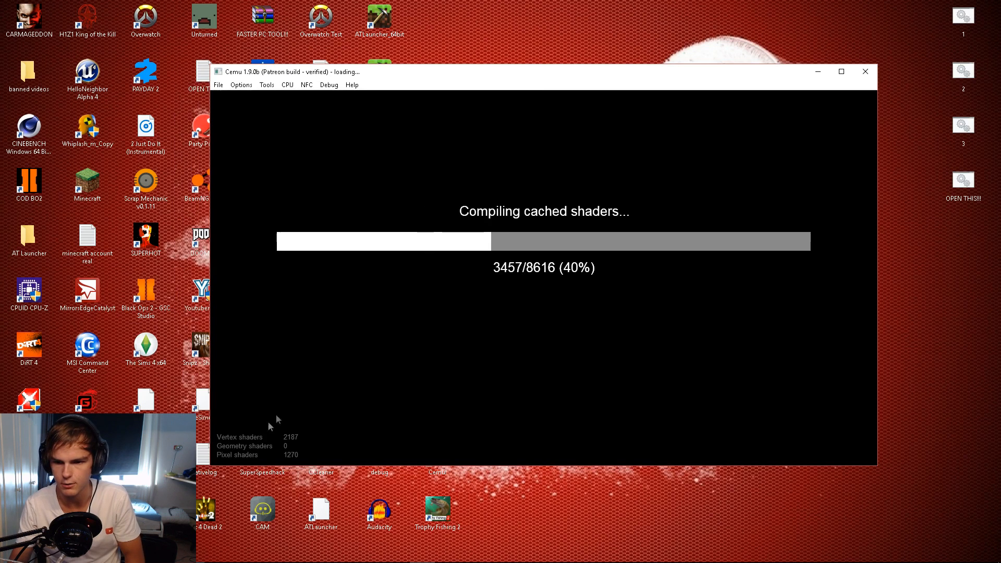
pyautogui.moveTo(288, 461)
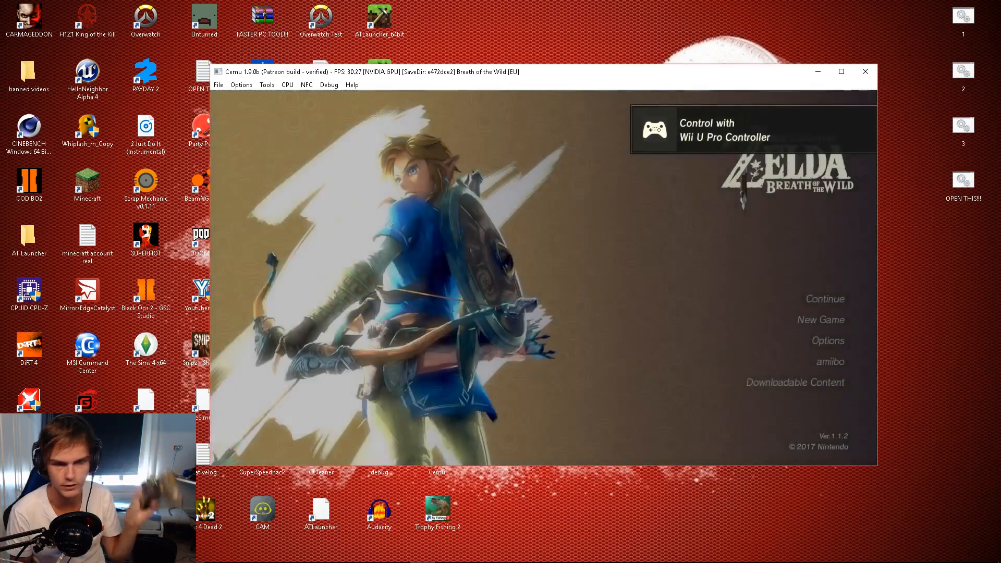
# Choose Continue to show Breath of the Wild's Great Plateau save files.
pyautogui.click(824, 298)
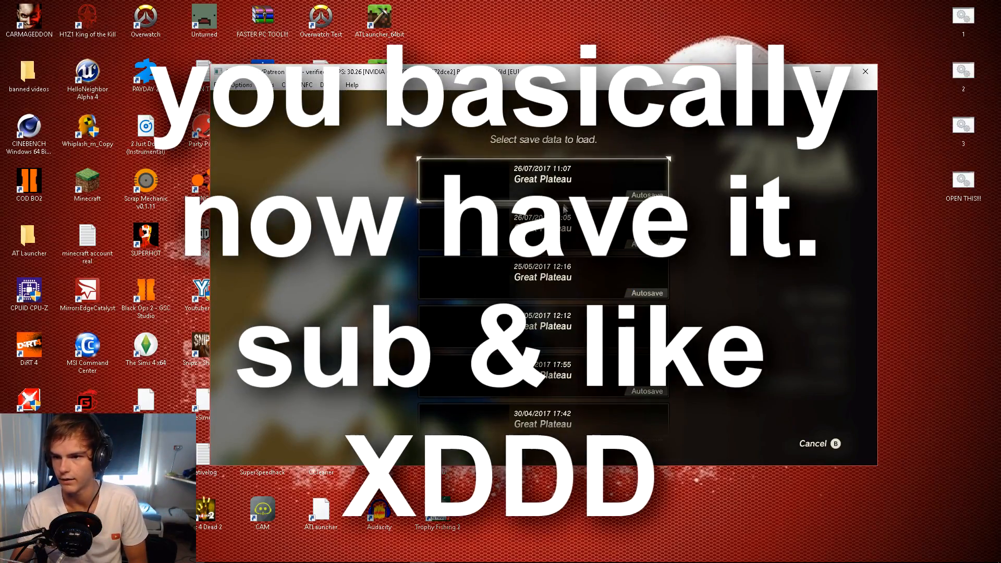
pyautogui.moveTo(718, 147)
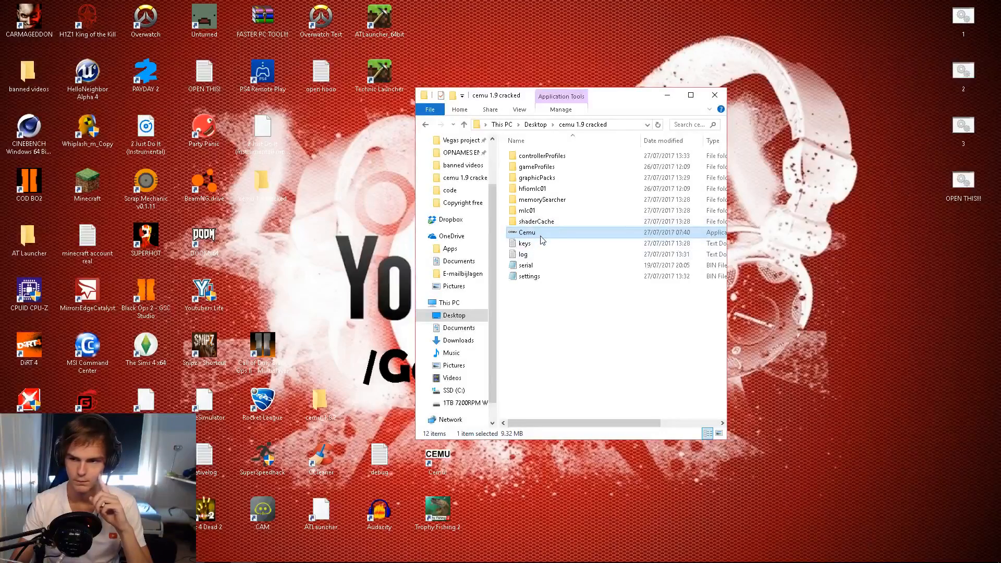
# Relaunch Cemu.exe from the cemu 1.9 cracked folder and maximize its window.
pyautogui.doubleClick(526, 231)
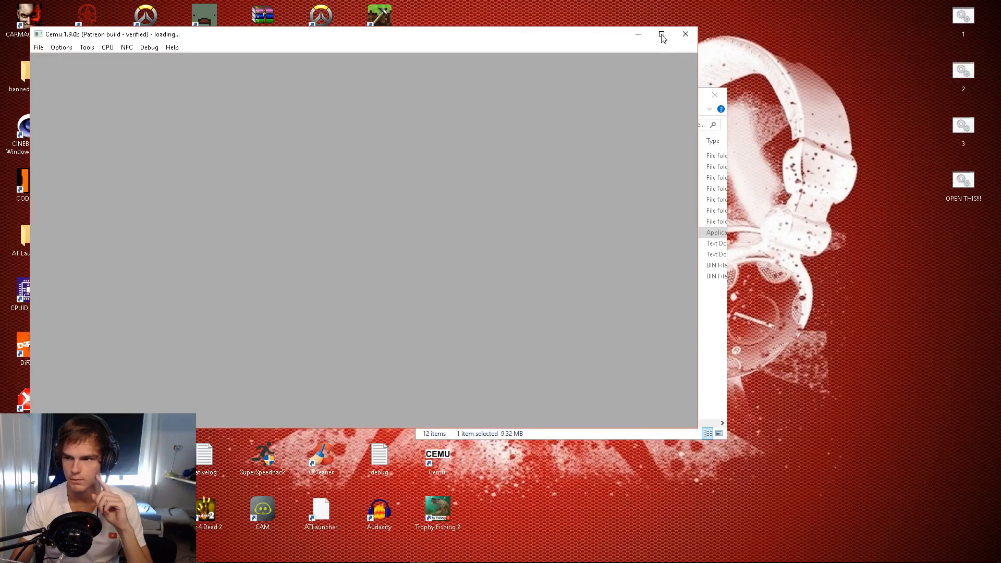
pyautogui.click(662, 33)
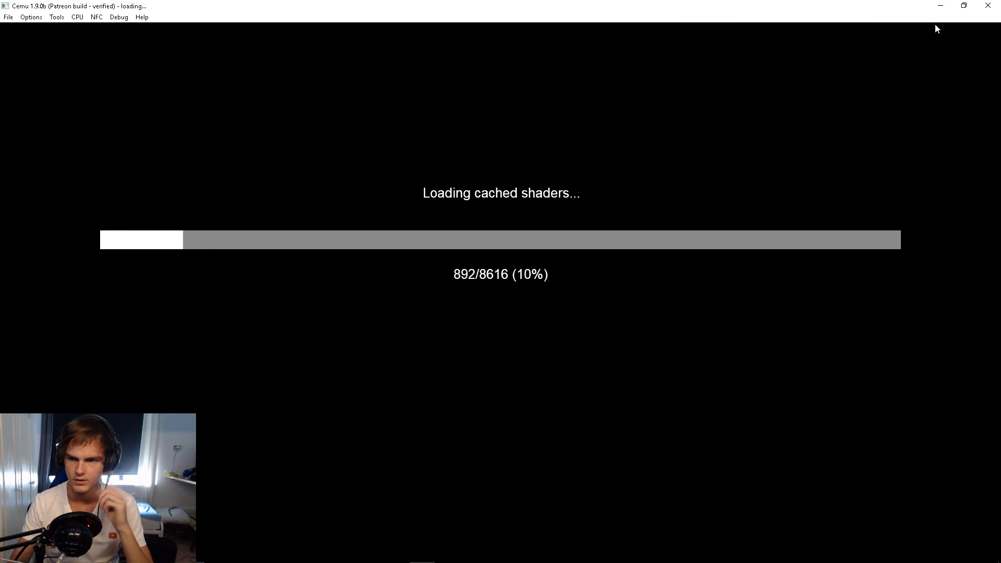